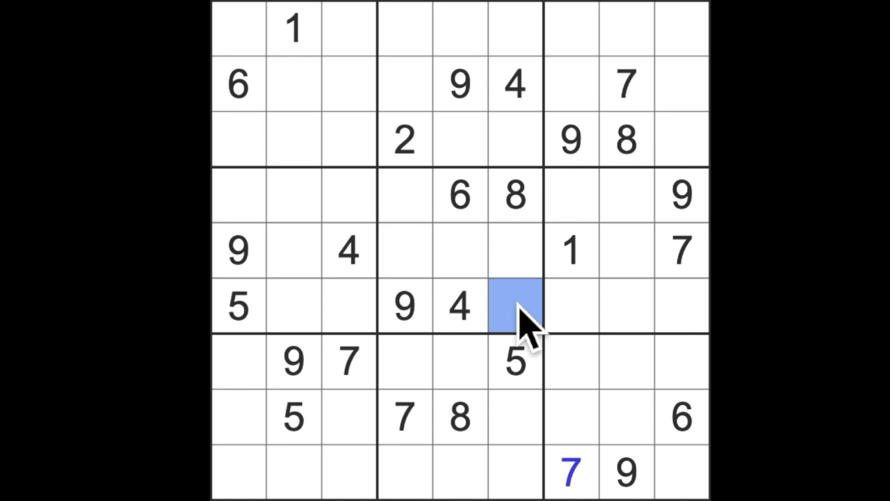
Enter a 7 at row 6, column 6 and select the bottom-right corner cell for a 5.
type("7")
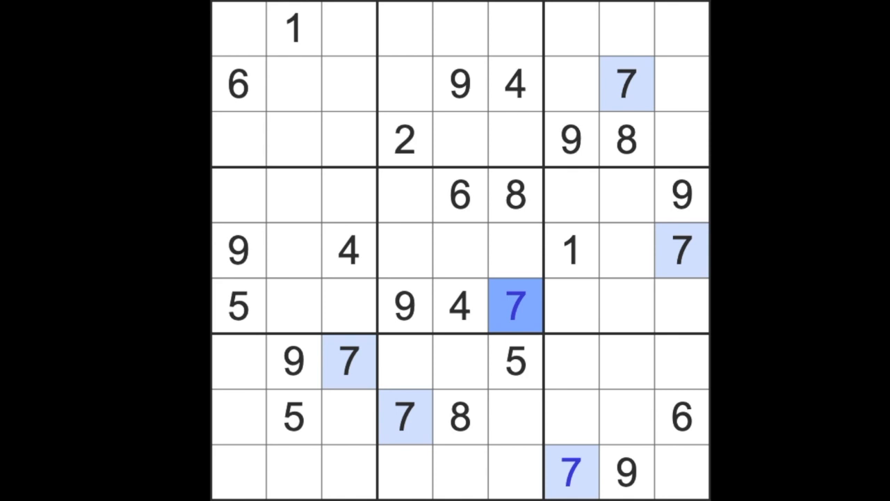
left_click(515, 362)
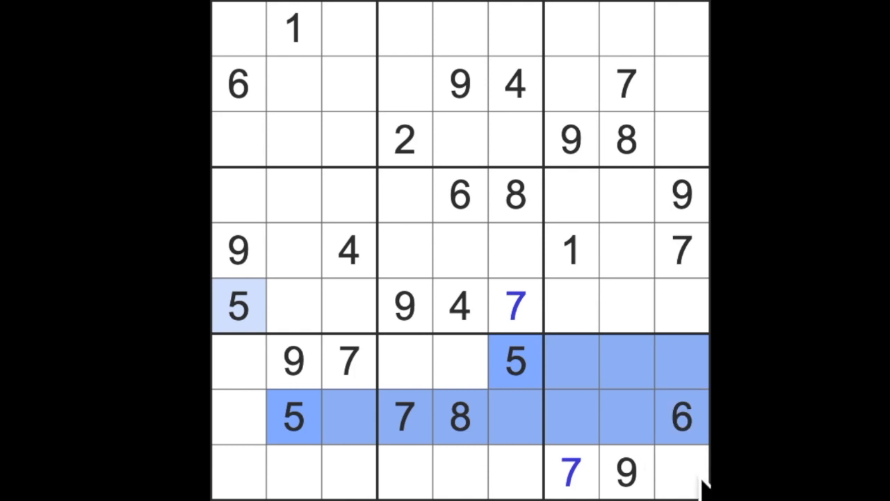
left_click(679, 470)
type("5")
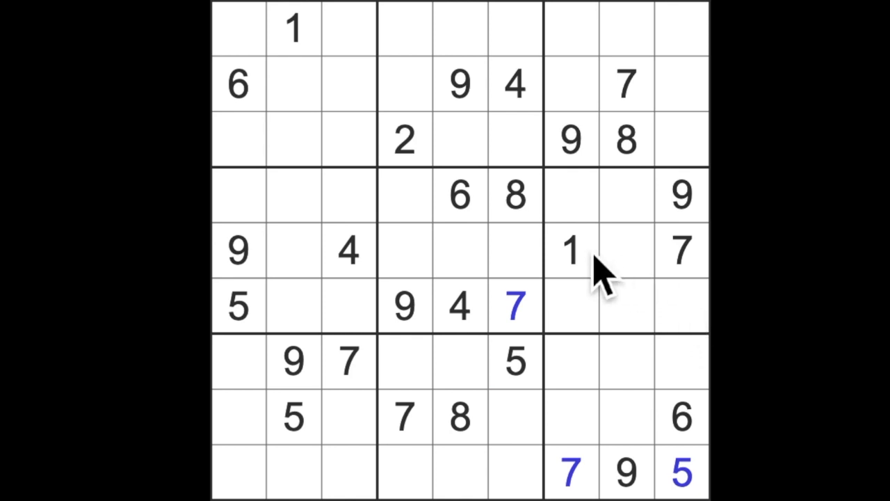
Select cells r2c9, r4c4 and r6c3 to place 1s, entering a digit.
left_click(570, 250)
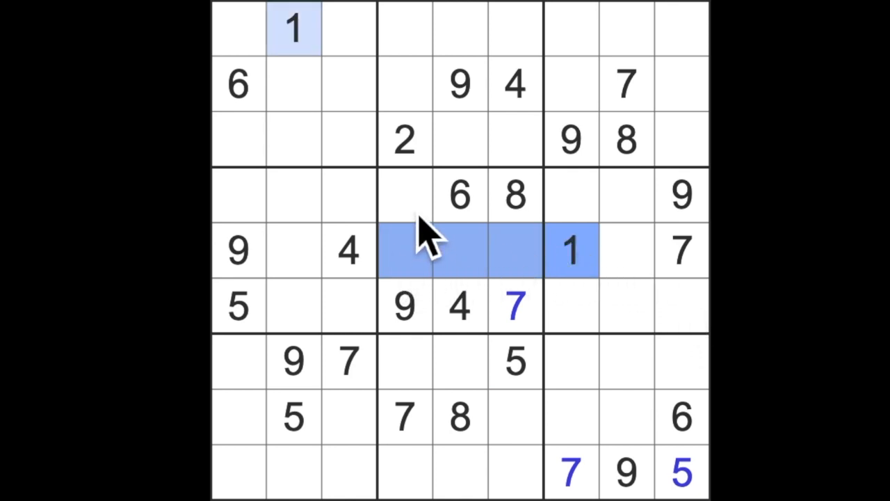
left_click(405, 195)
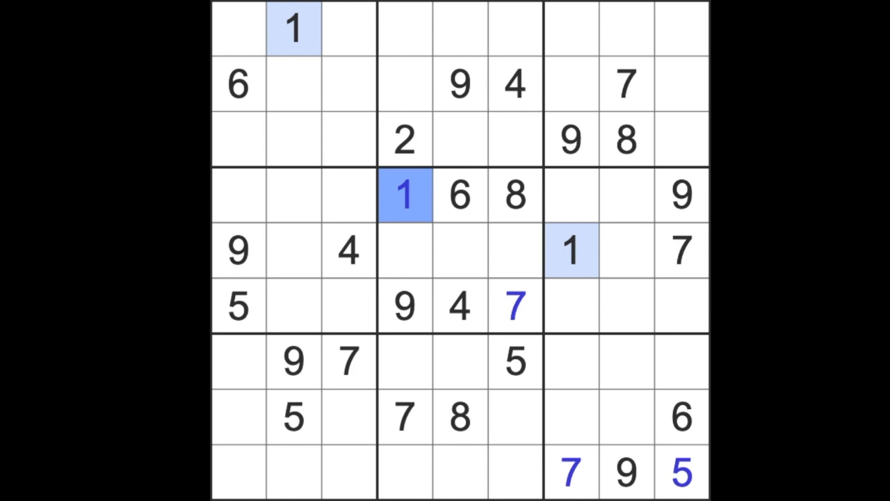
left_click(240, 195)
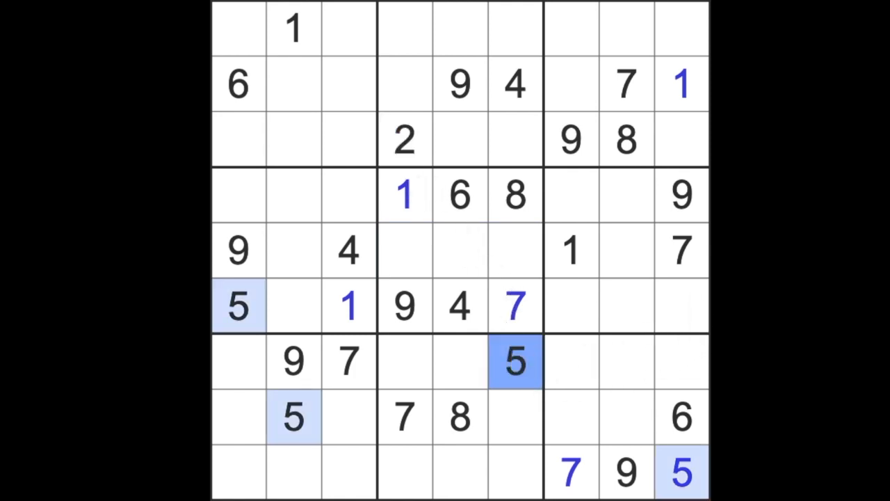
mouse_move(470, 302)
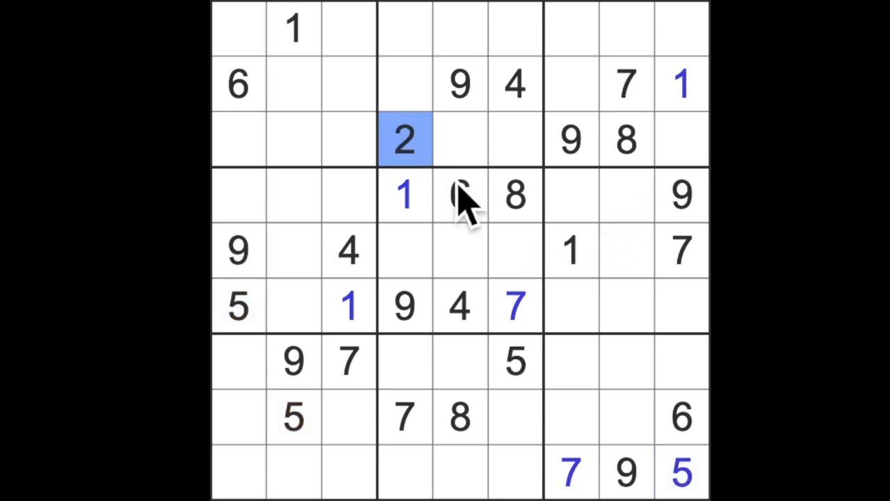
type("6")
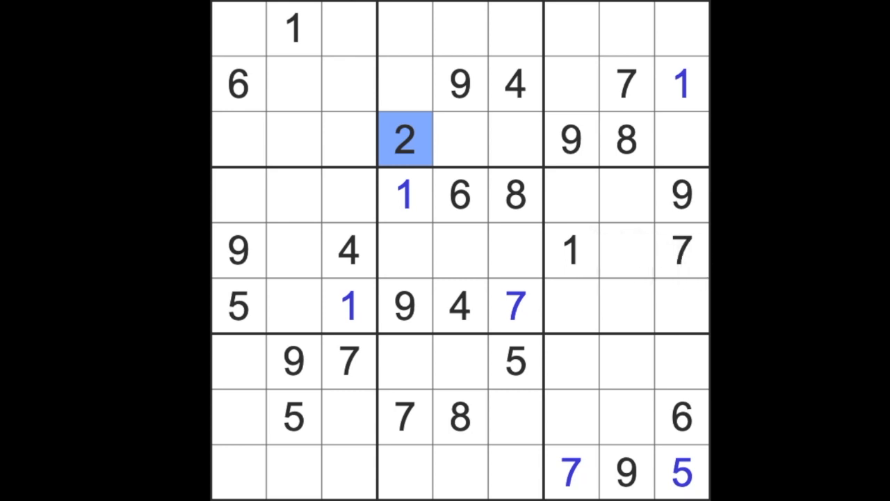
mouse_move(602, 327)
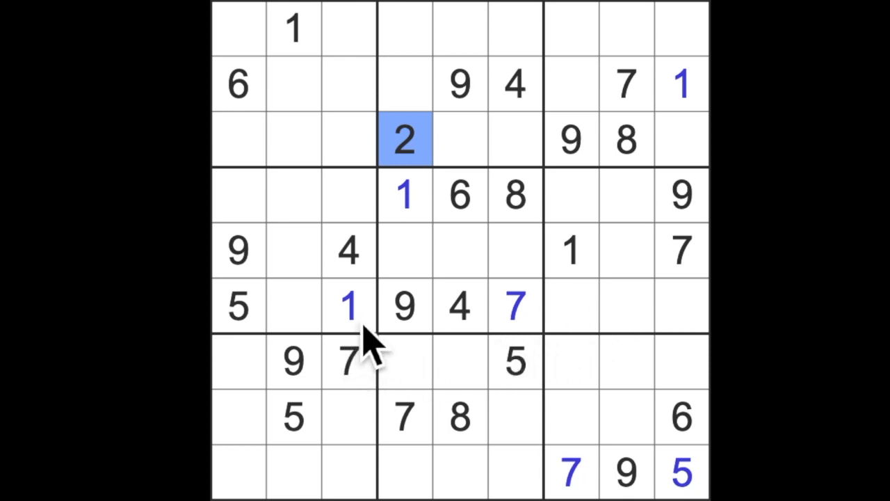
mouse_move(369, 340)
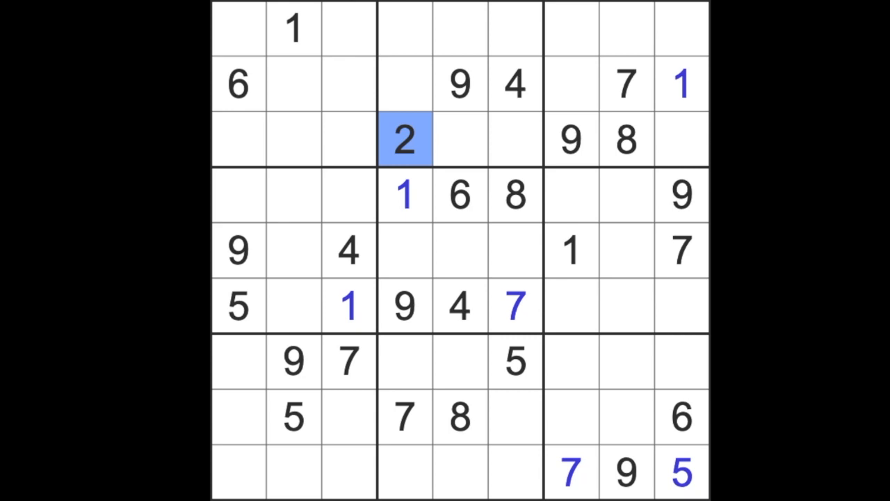
mouse_move(536, 285)
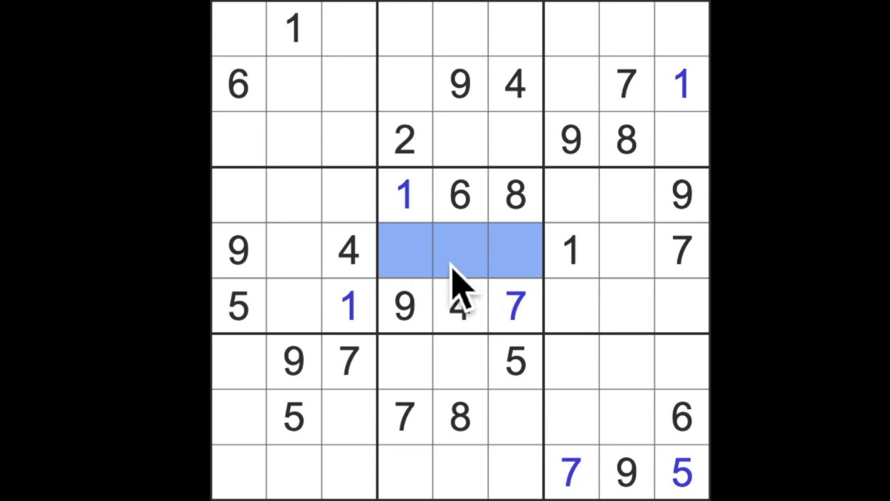
Select row 5 cells for the 8 and place a 6 in row 1, column 7.
left_click(571, 250)
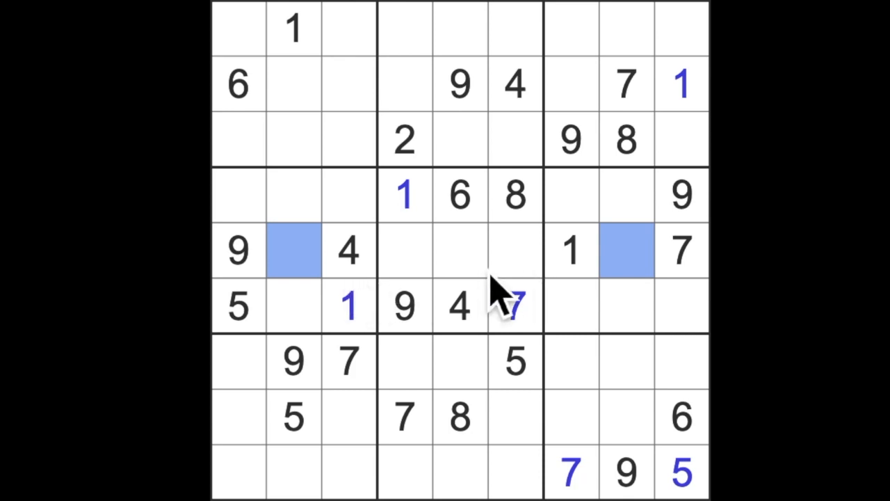
mouse_move(623, 281)
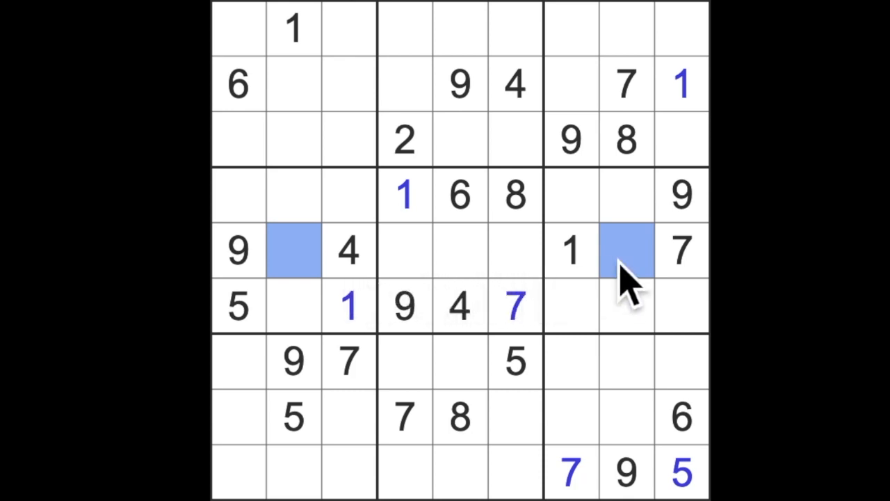
left_click(625, 251)
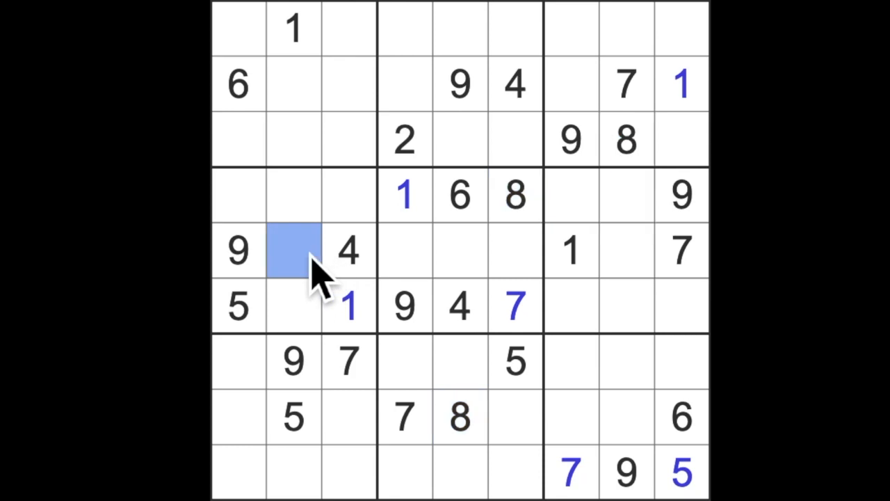
left_click(626, 251)
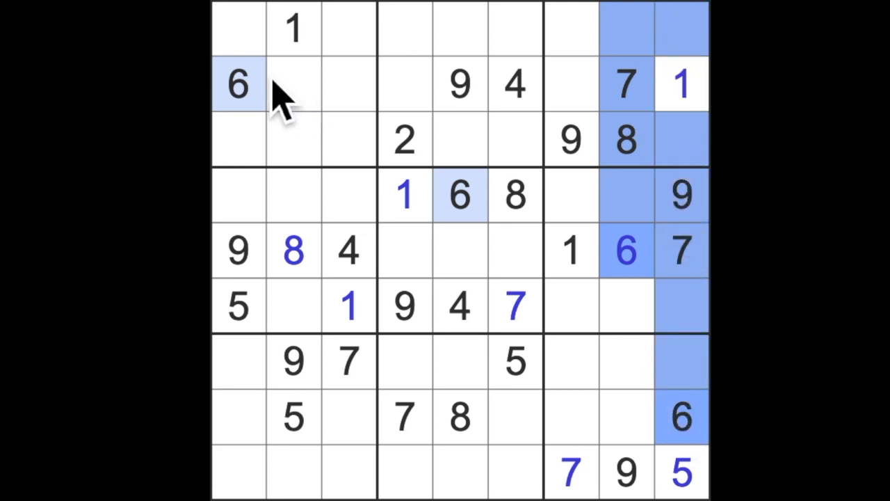
left_click(572, 28)
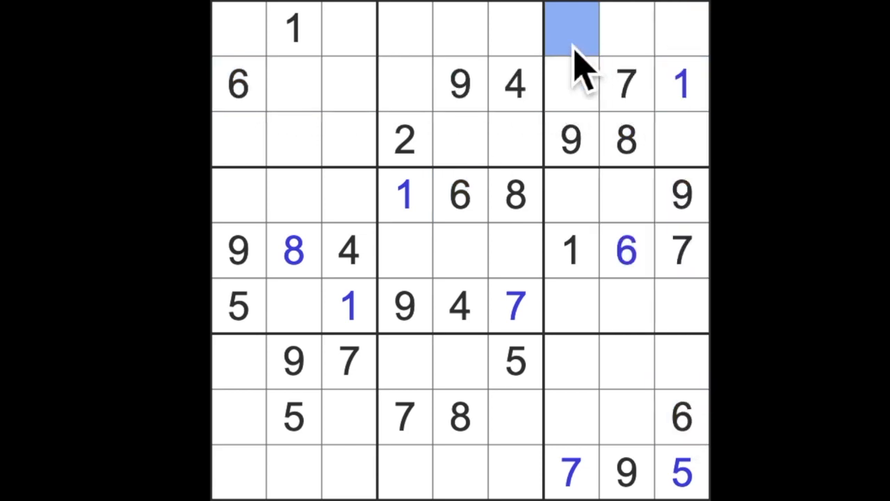
type("6")
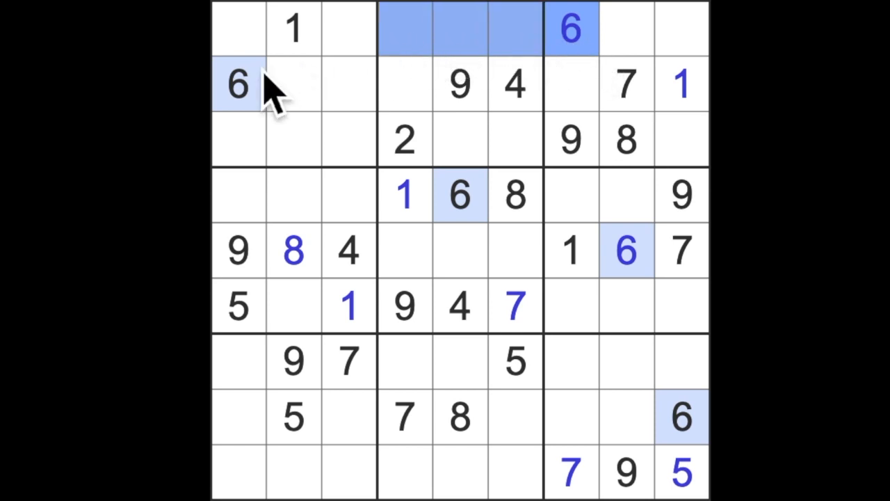
Place 6s in r3c6, r6c2, r9c3 and r7c4.
left_click(513, 139)
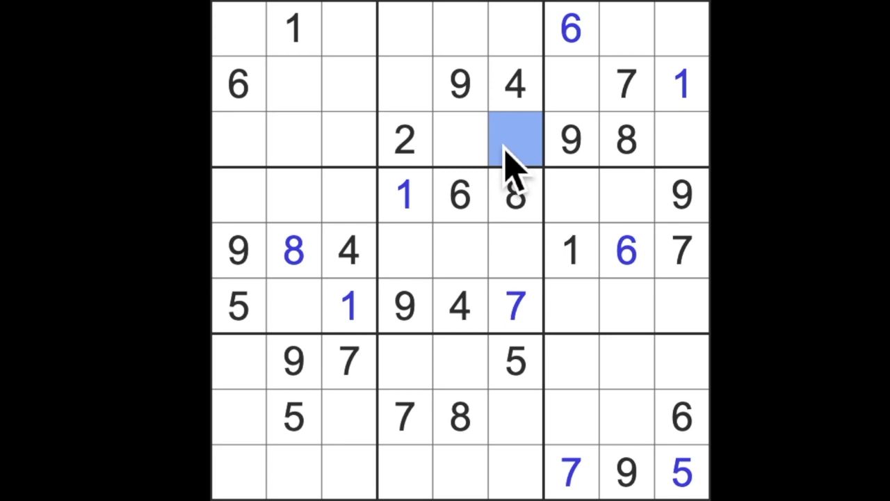
type("6")
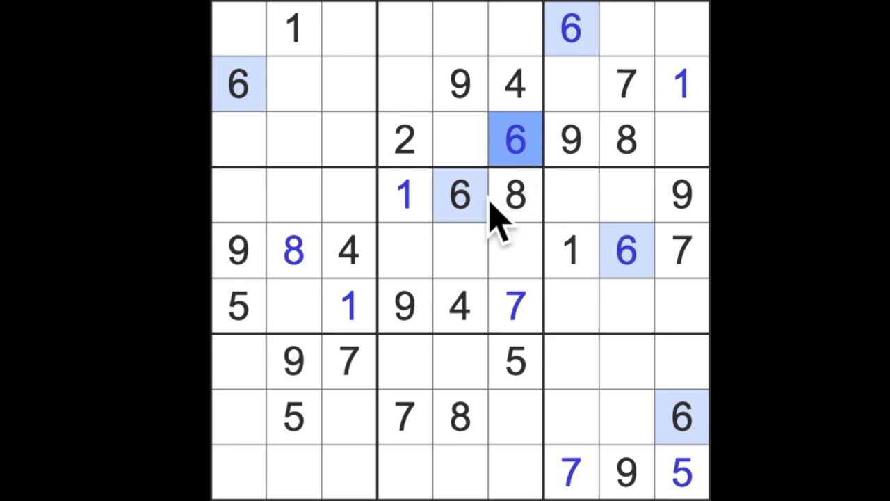
left_click(293, 306)
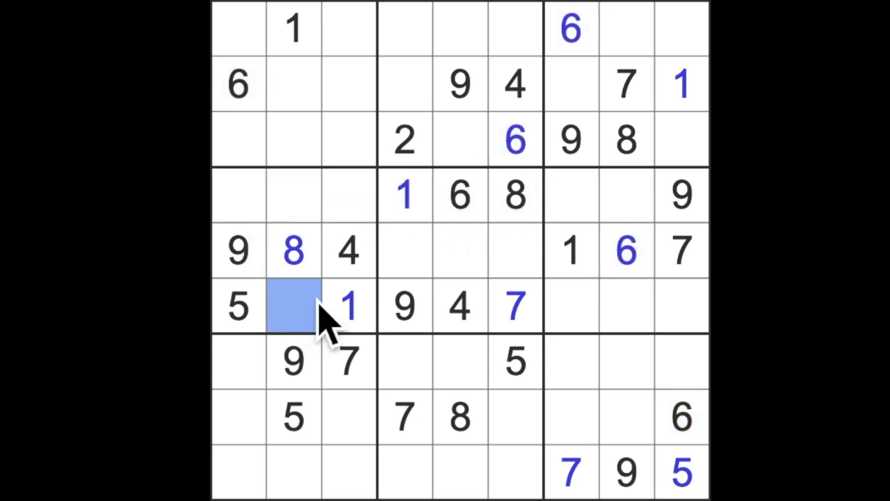
type("6")
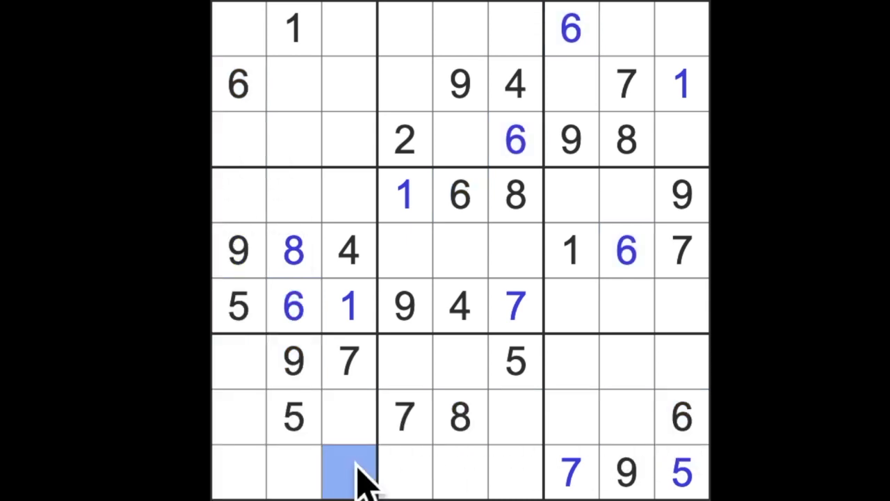
type("6")
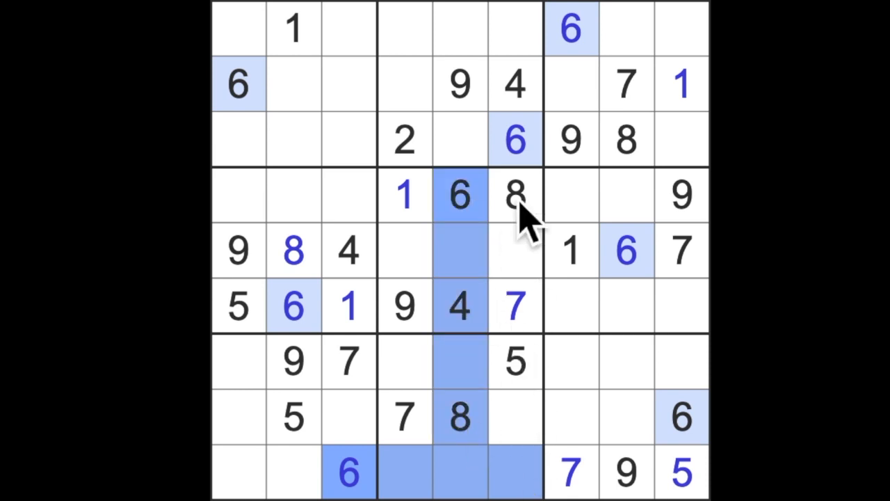
left_click(403, 362)
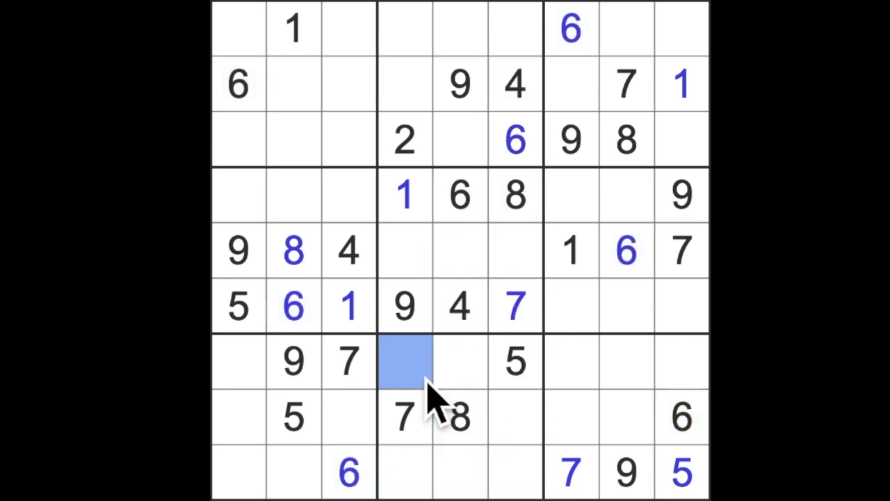
type("6")
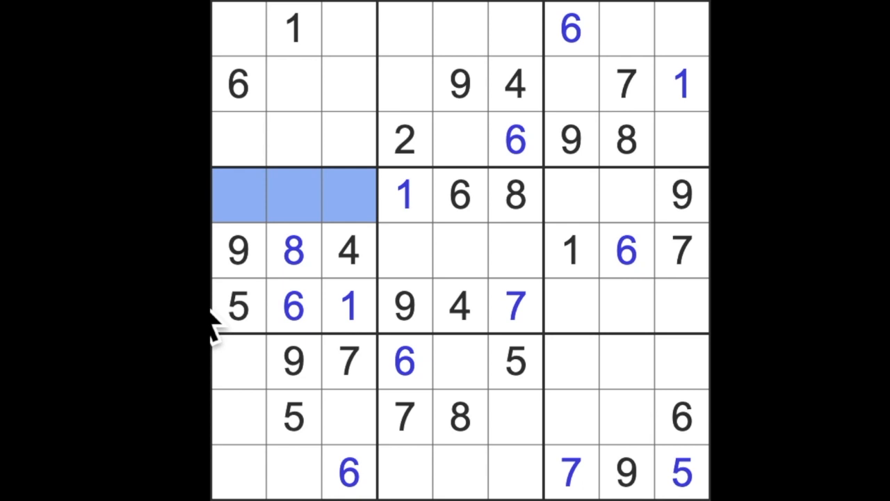
mouse_move(654, 327)
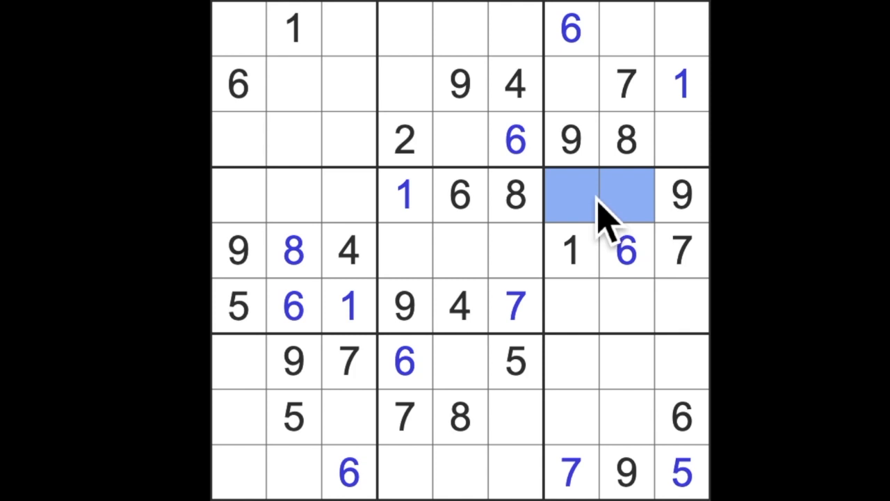
mouse_move(609, 229)
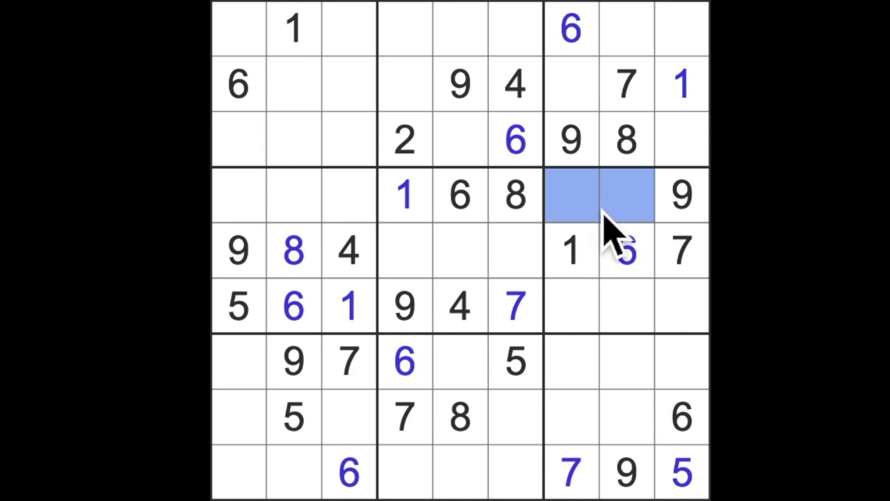
mouse_move(615, 253)
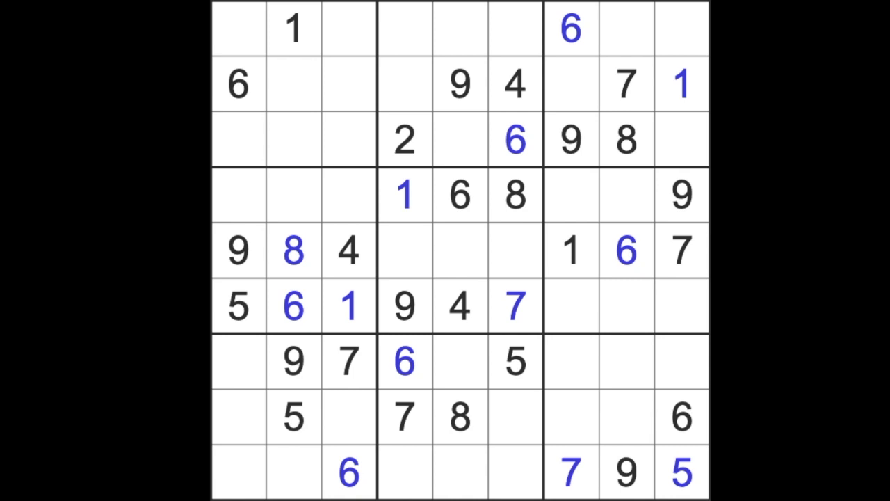
Select a grid cell while working toward the 6 in row 5, column 8.
left_click(295, 29)
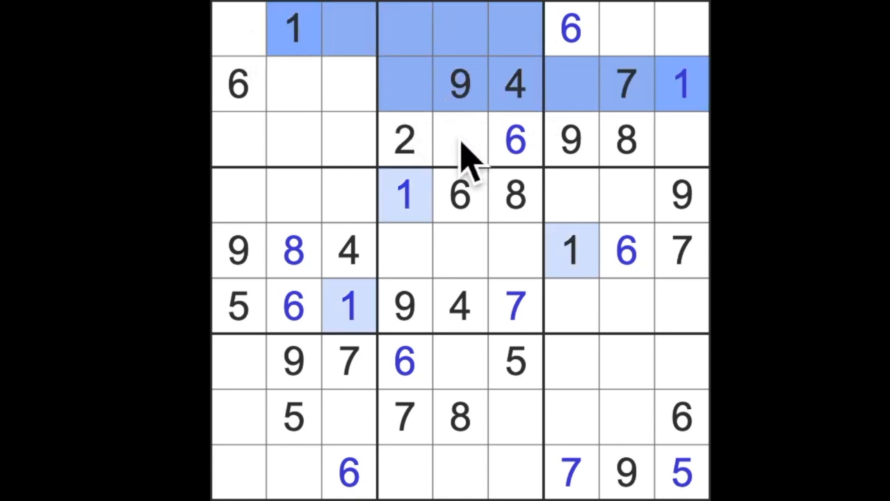
Select row 3, column 5 and enter a 7 into column 5's top cells.
left_click(459, 139)
type("1")
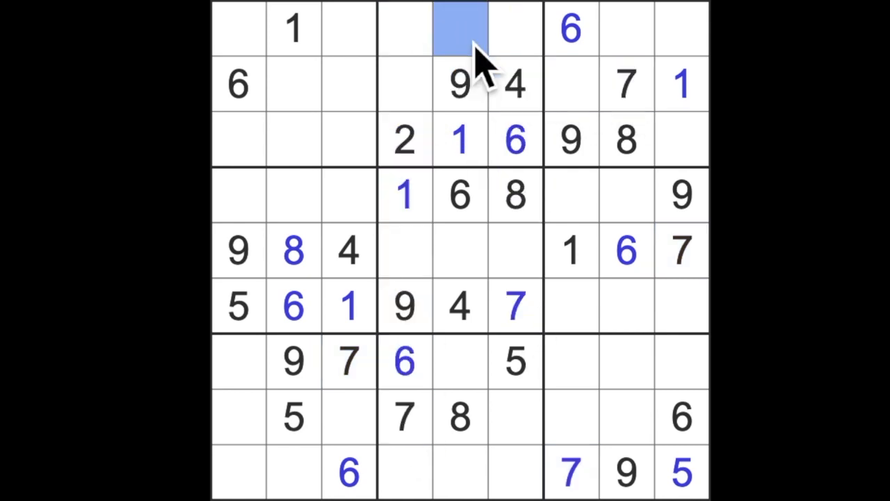
type("7")
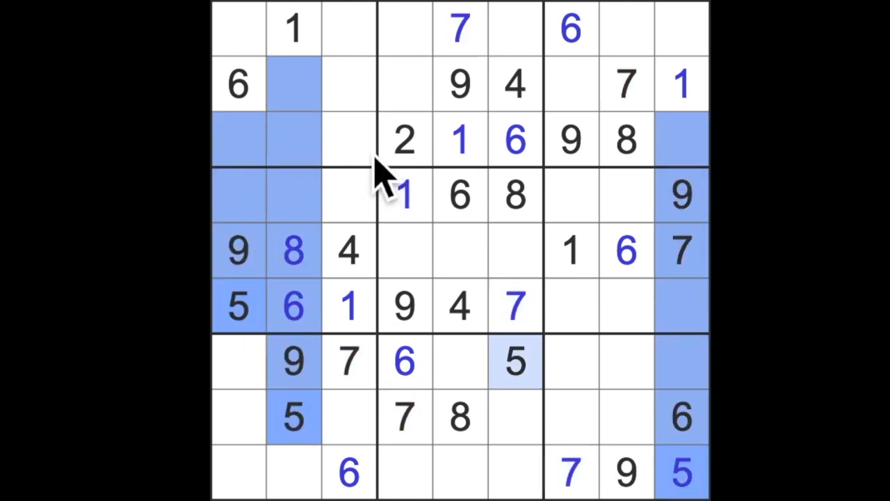
Select row 3 column 3, highlight the 2s, and place a 2 in row 5's middle.
left_click(348, 140)
type("5")
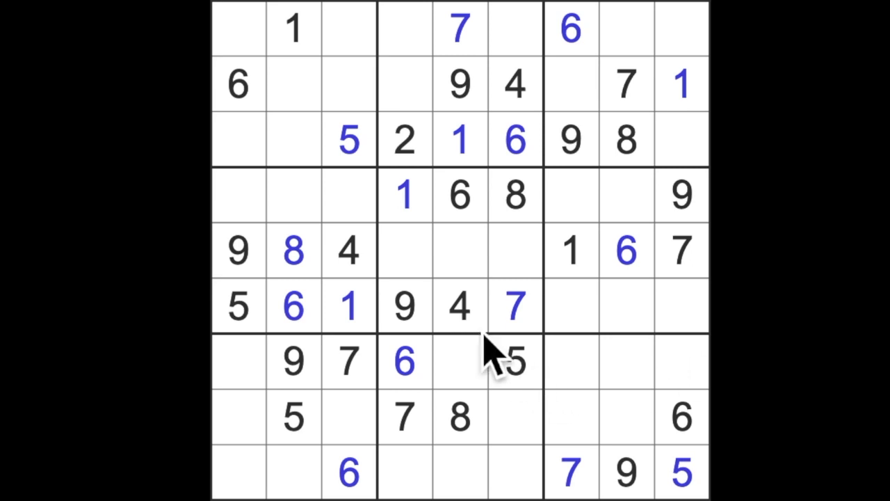
left_click(459, 361)
type("5")
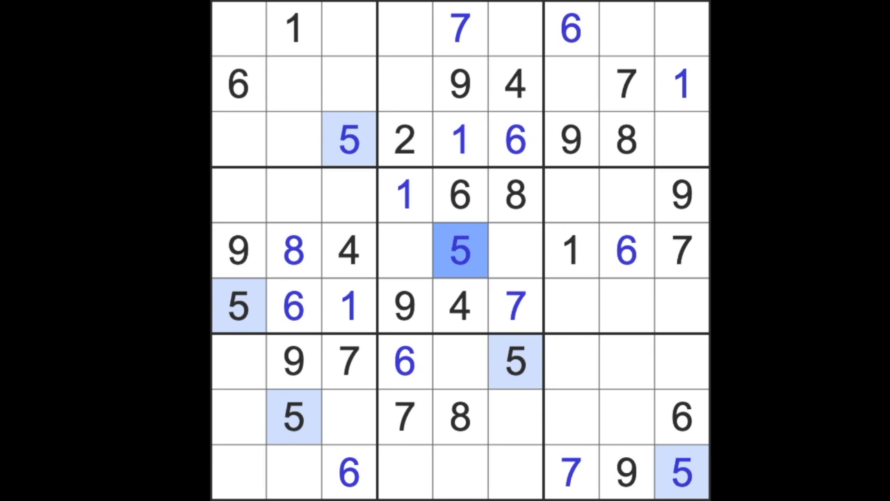
left_click(404, 139)
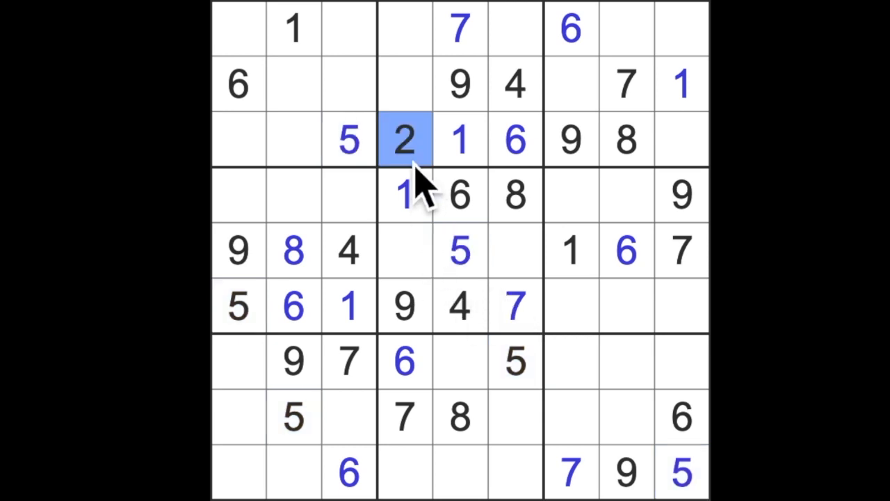
left_click(515, 250)
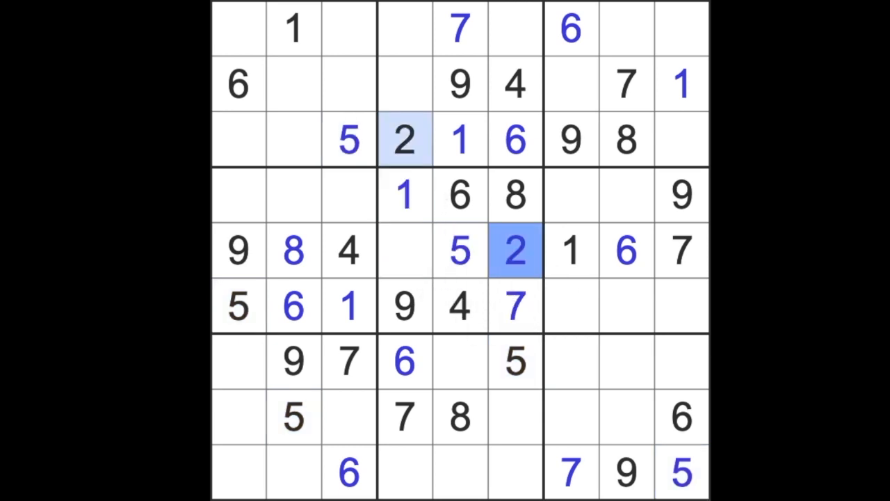
left_click(404, 250)
type("3")
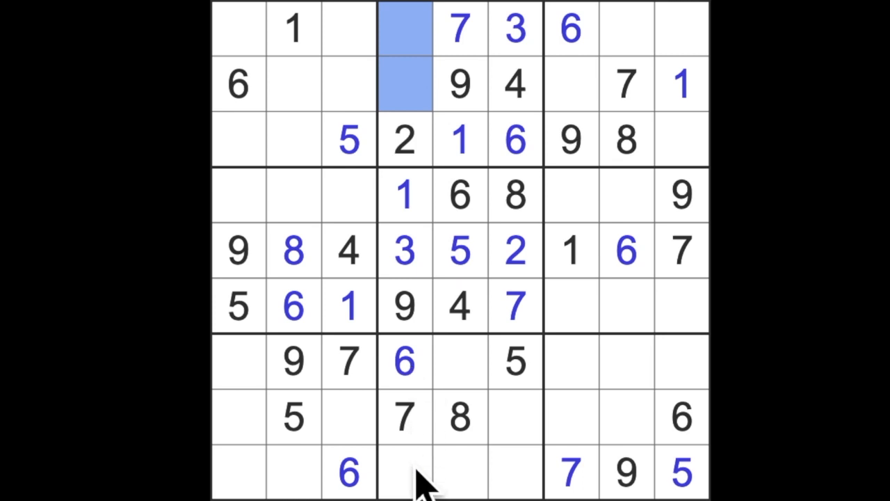
Enter a 4 at the bottom of column 4 and select row 3's remaining cells.
left_click(404, 483)
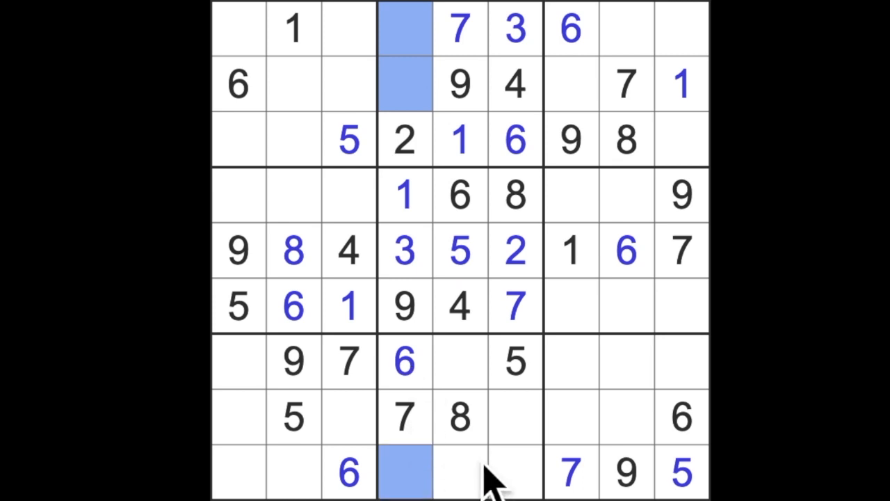
left_click(404, 477)
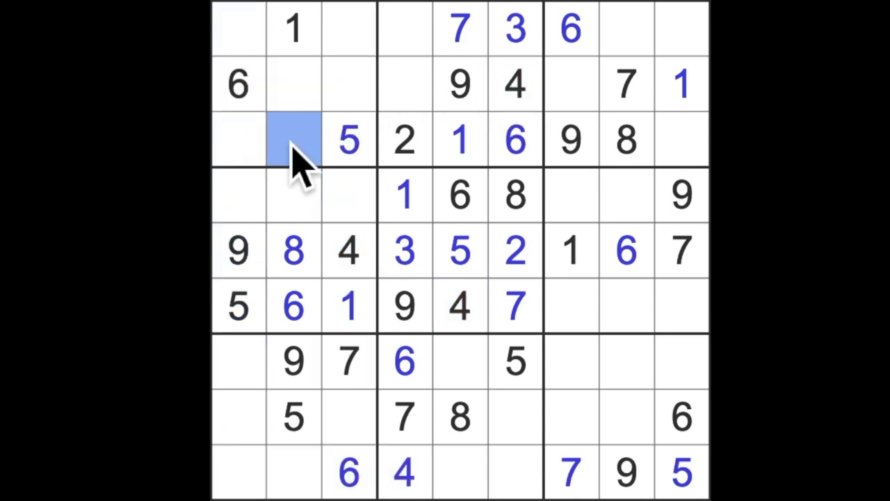
type("4")
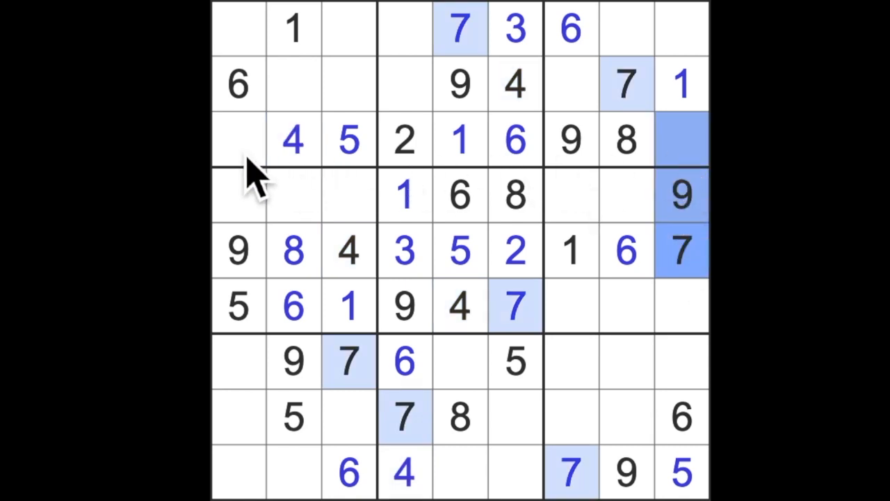
left_click(238, 140)
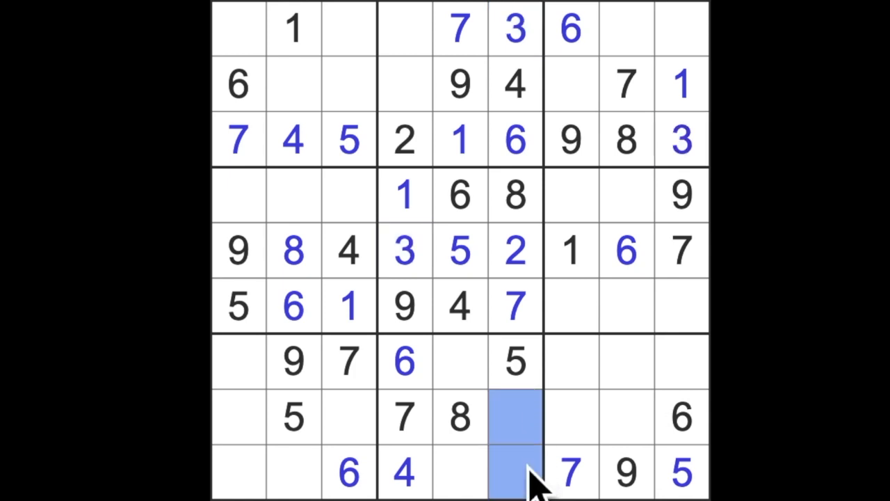
Select rows 8 and 9 of column 6 for the 9 and 1, then highlight the 8s.
left_click(519, 478)
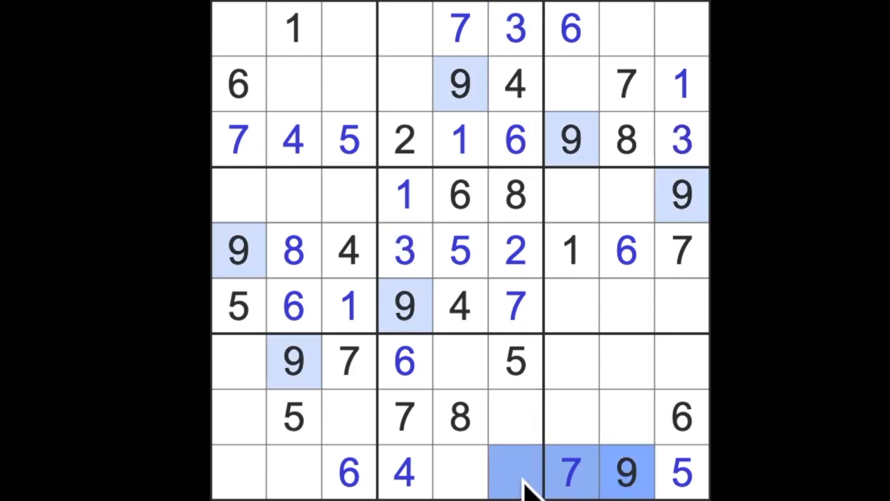
left_click(516, 417)
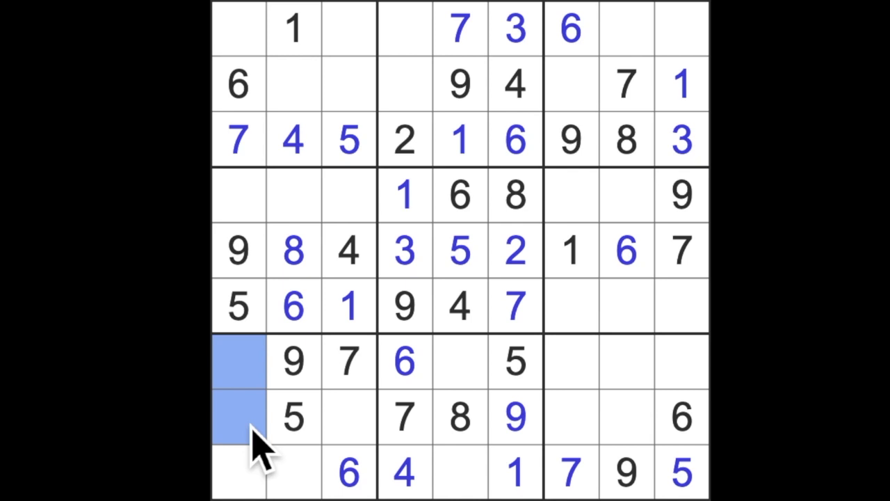
mouse_move(317, 487)
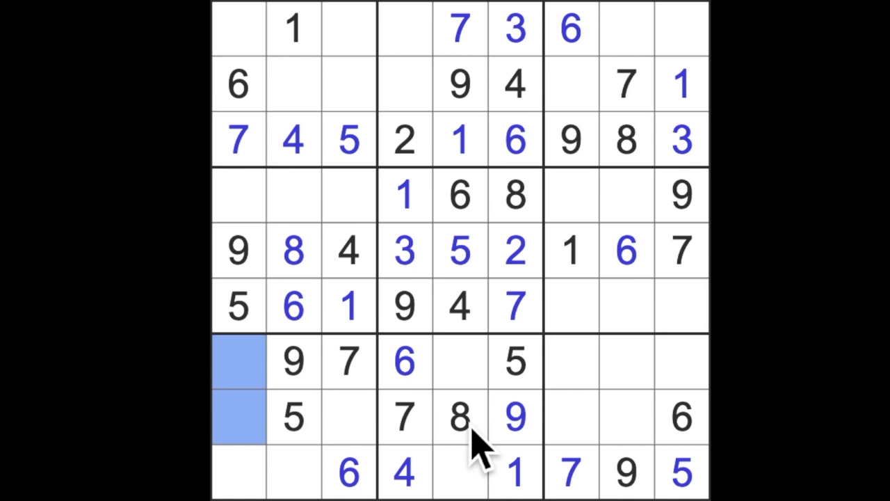
left_click(350, 417)
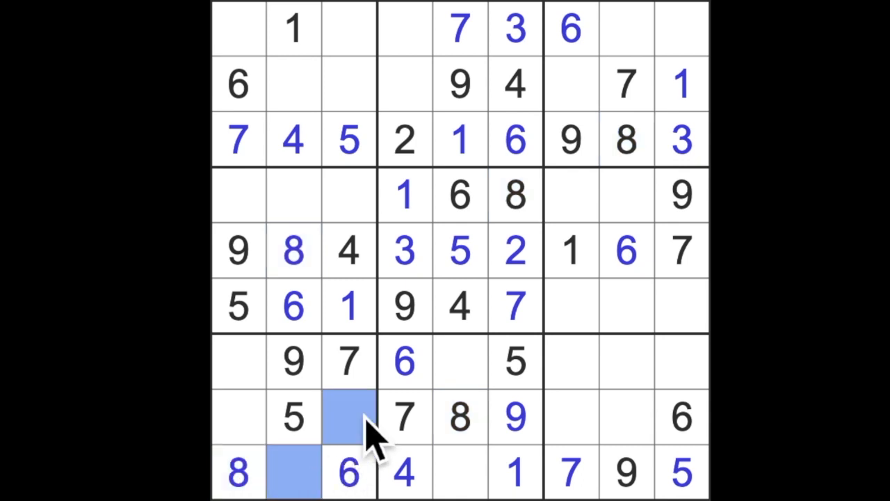
Highlight the 7s and place a 7 in row 4, column 2.
left_click(469, 479)
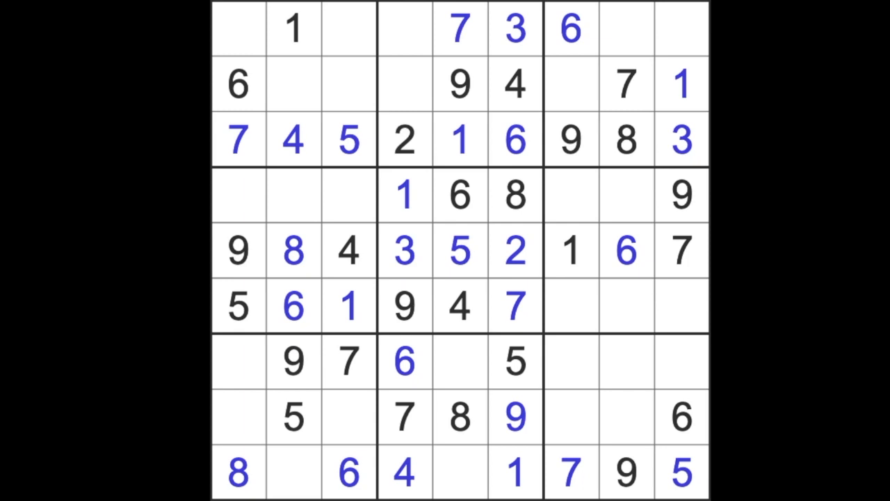
left_click(237, 195)
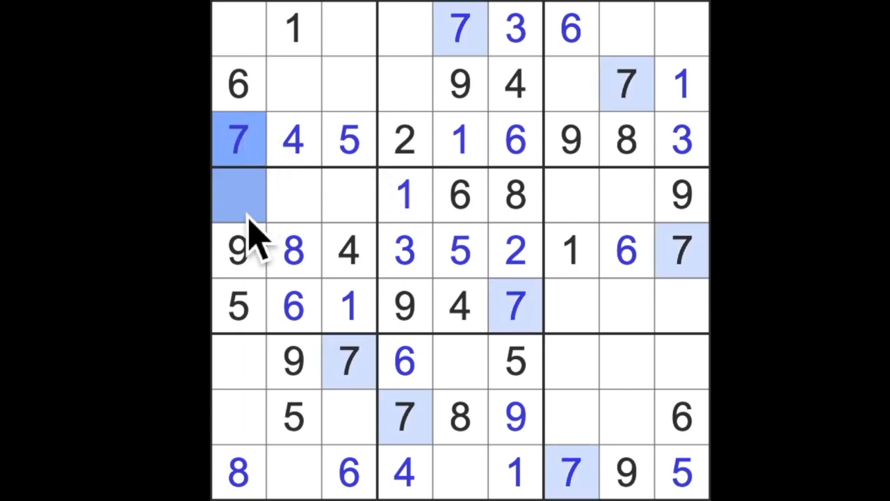
left_click(293, 195)
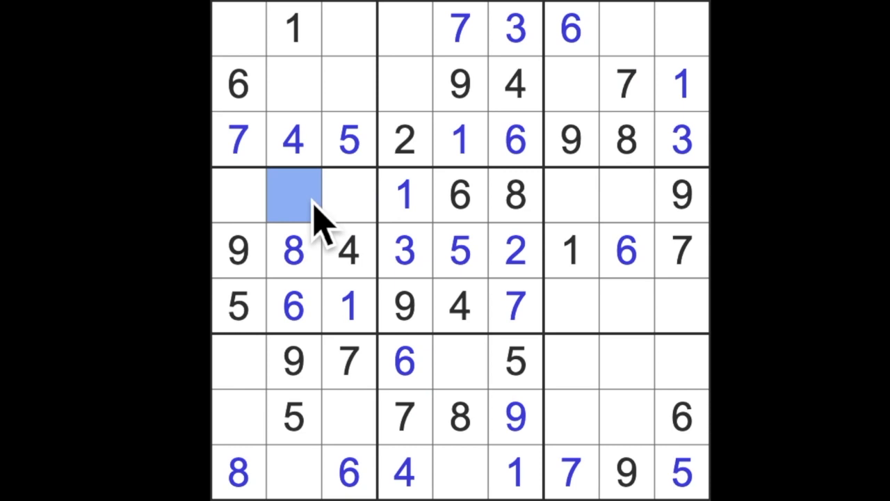
type("7")
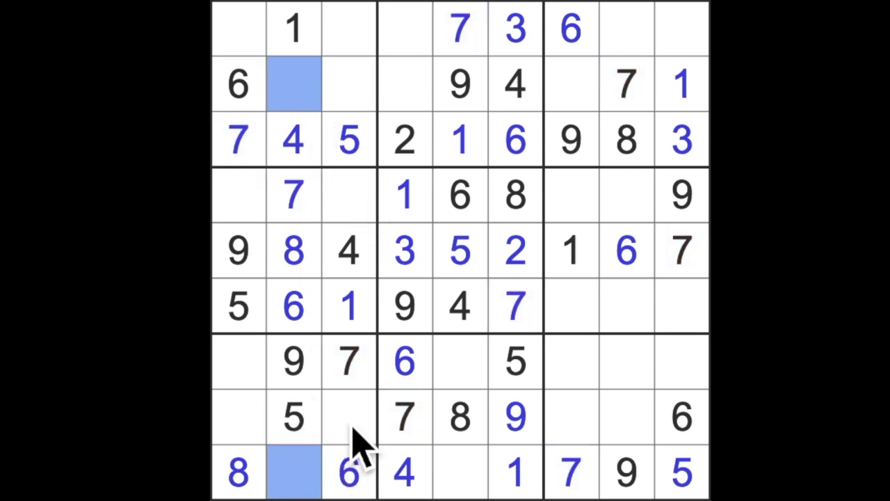
Mark candidate cells r8c3, r4c1, r2c2, row 4's neighbours and the top-left cell.
left_click(346, 415)
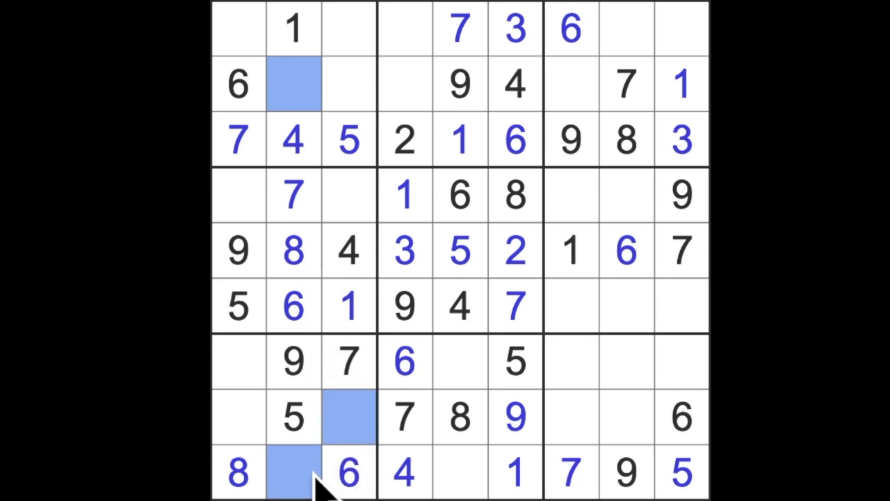
mouse_move(257, 236)
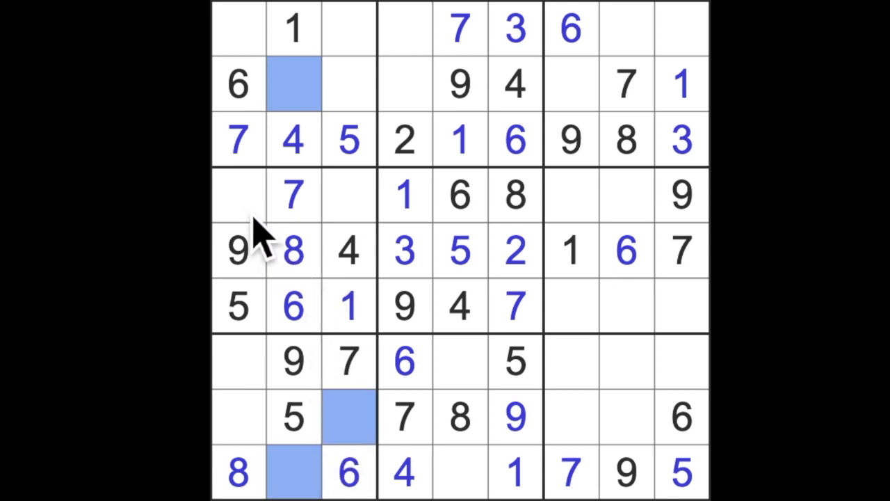
left_click(348, 195)
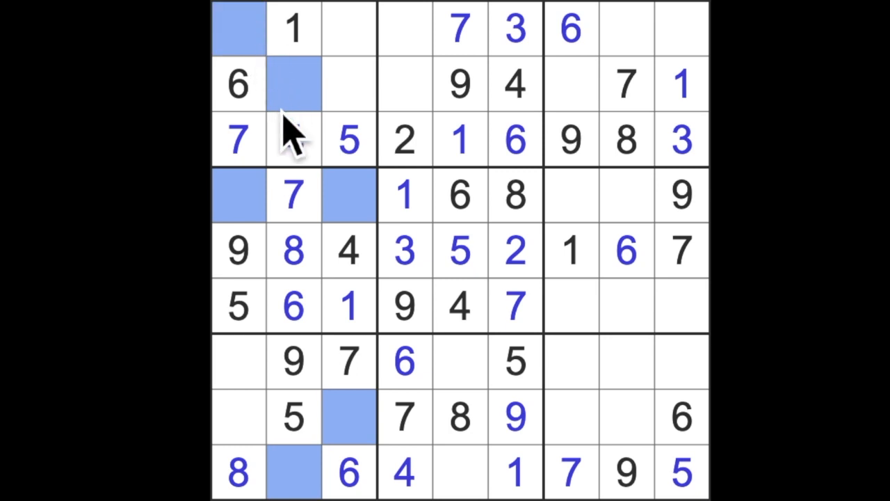
left_click(292, 140)
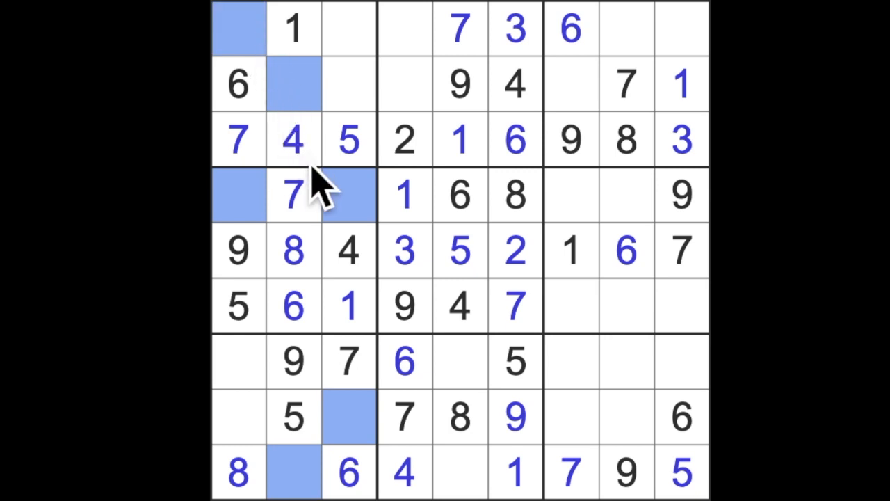
mouse_move(317, 414)
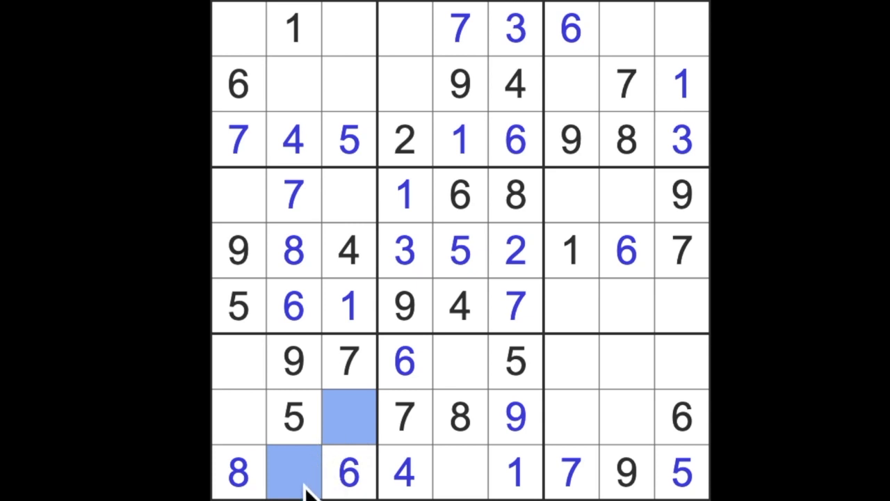
left_click(292, 83)
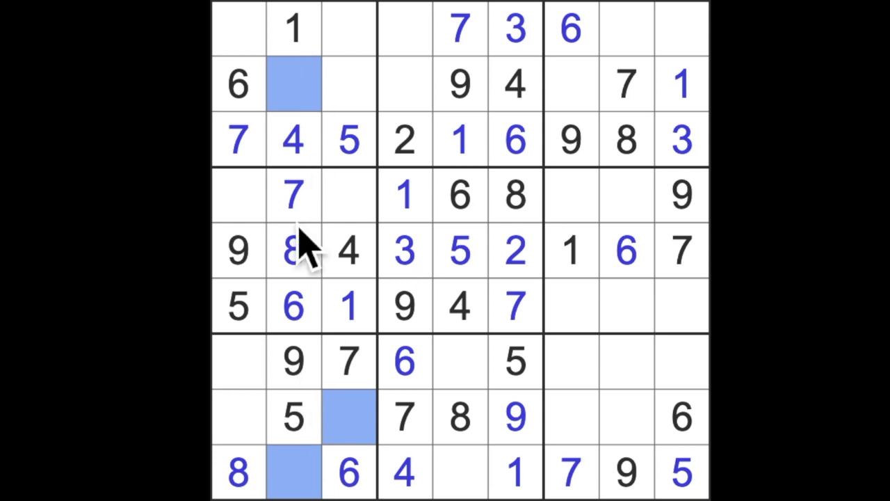
left_click(348, 194)
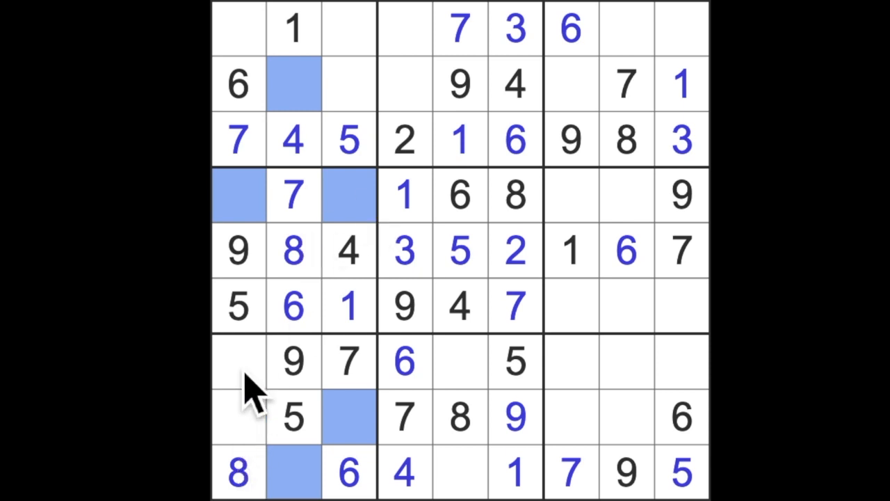
left_click(238, 28)
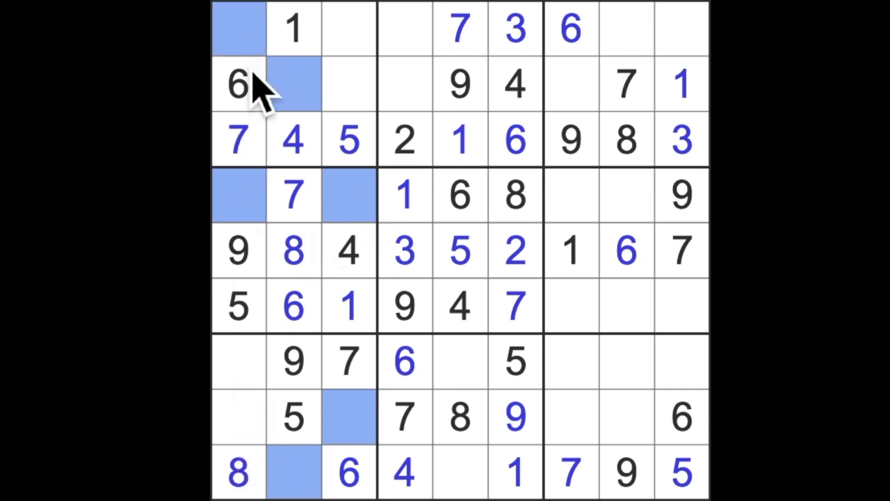
Select a marked cell, enter a 3 in row 9, column 5, and highlight the 2s.
left_click(511, 27)
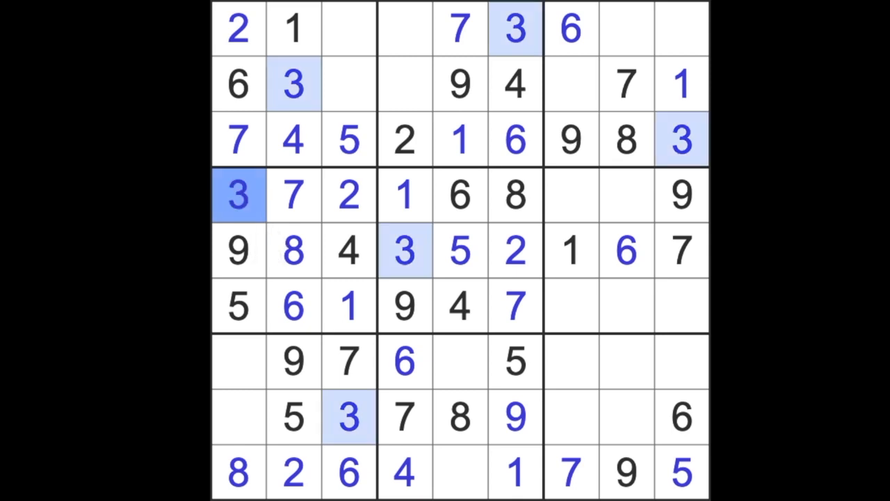
left_click(455, 482)
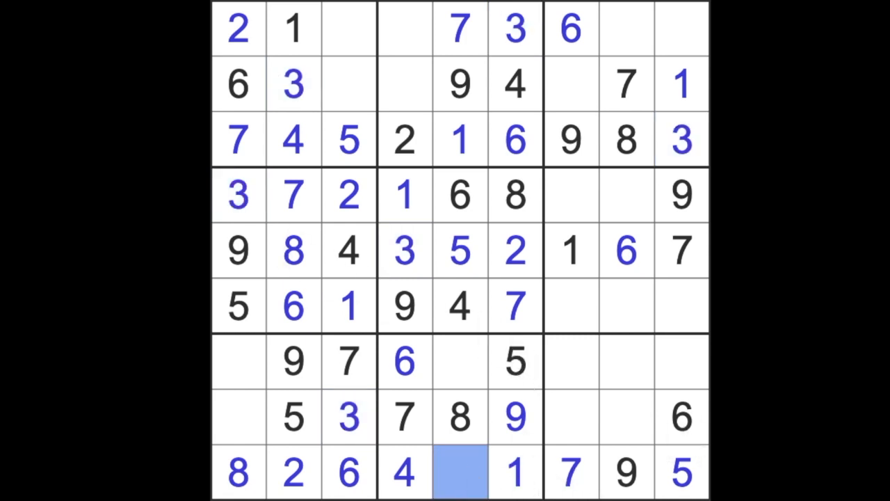
type("3")
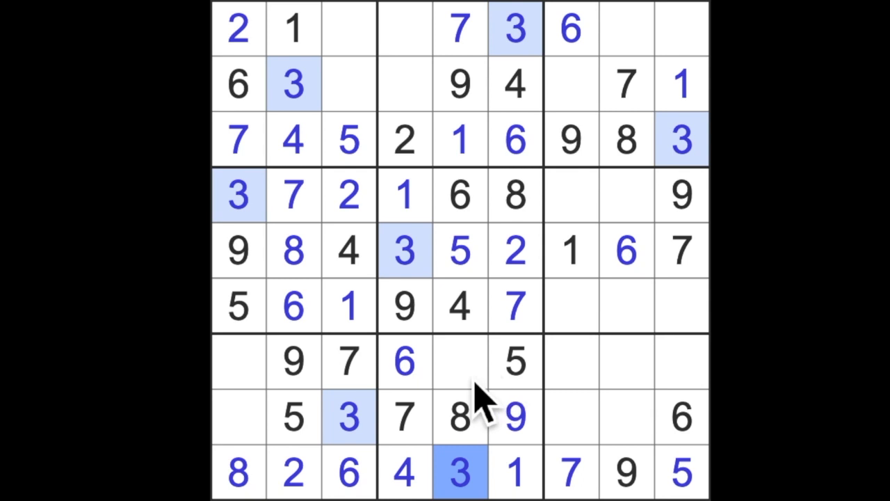
left_click(460, 362)
type("2")
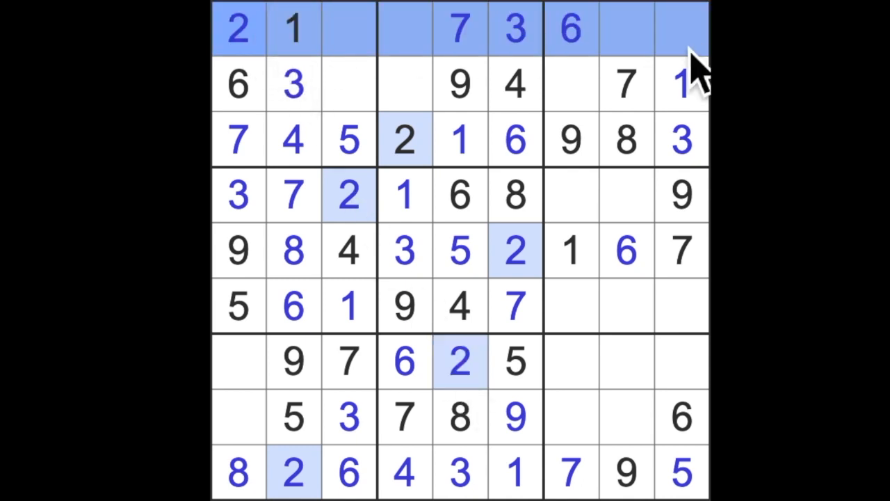
Select r2c7, r7c1 and r4c8, then place a 4 top-right and select its neighbour for 5.
left_click(571, 83)
type("2")
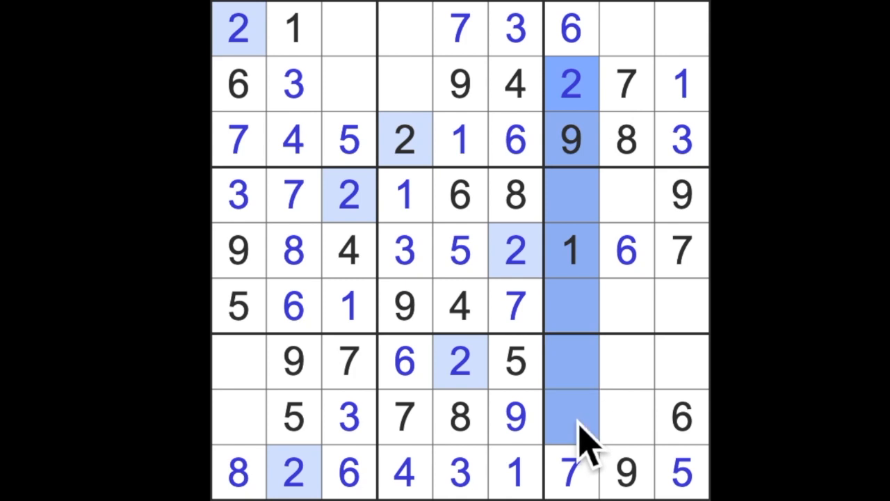
left_click(623, 417)
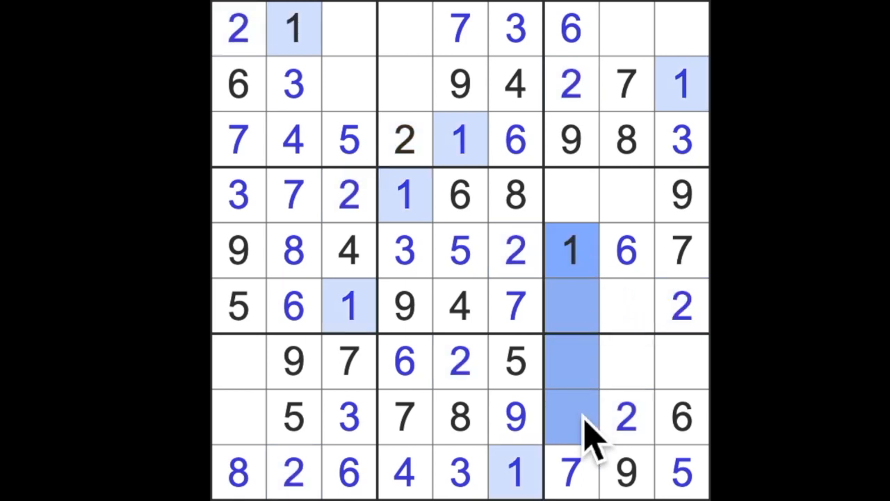
mouse_move(247, 449)
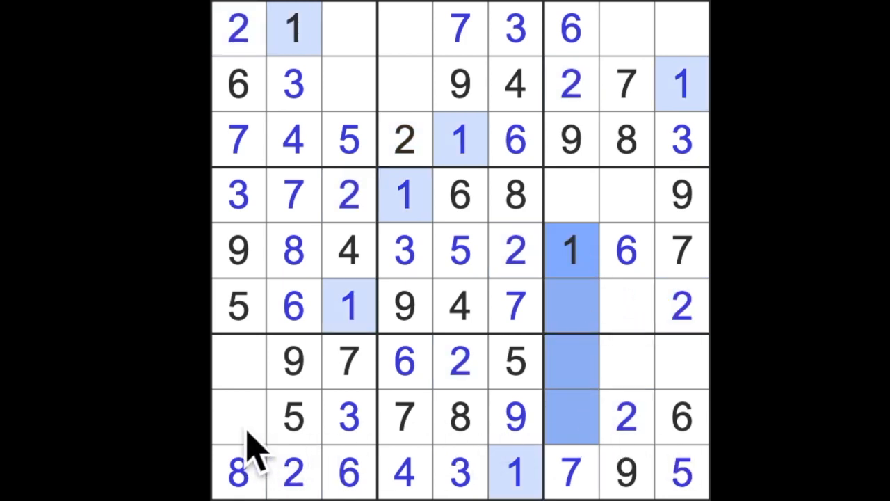
left_click(237, 416)
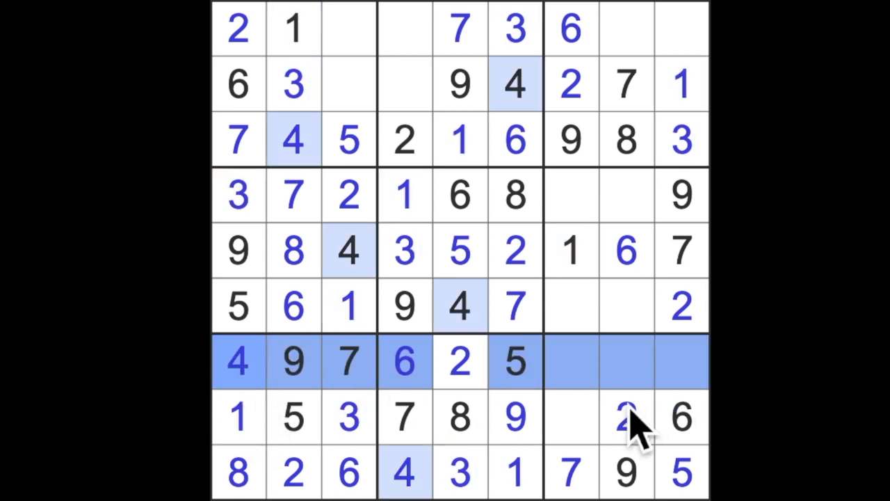
left_click(571, 417)
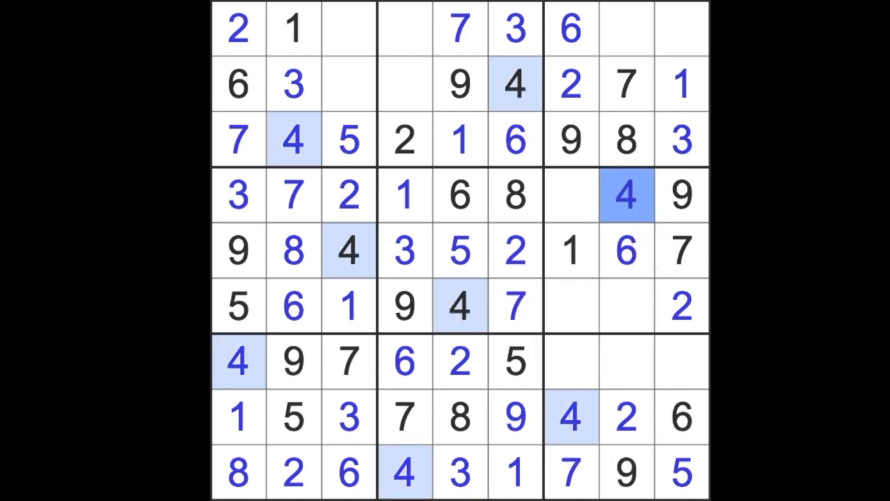
left_click(678, 27)
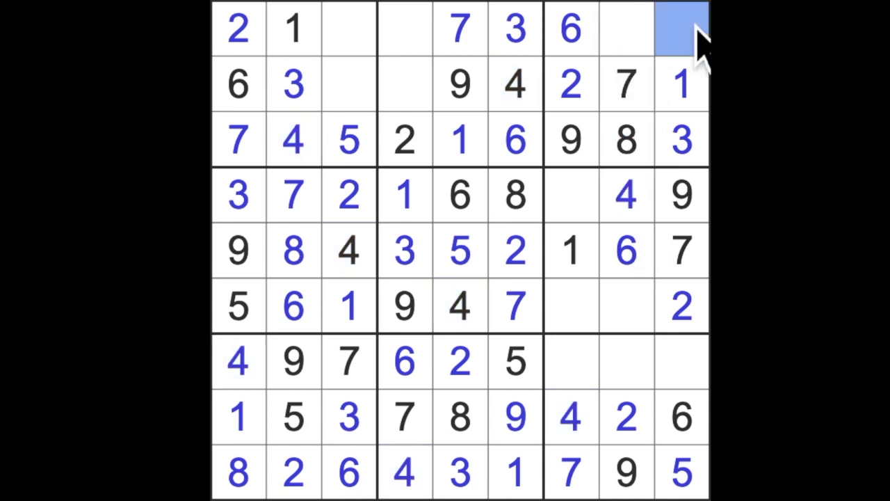
left_click(678, 30)
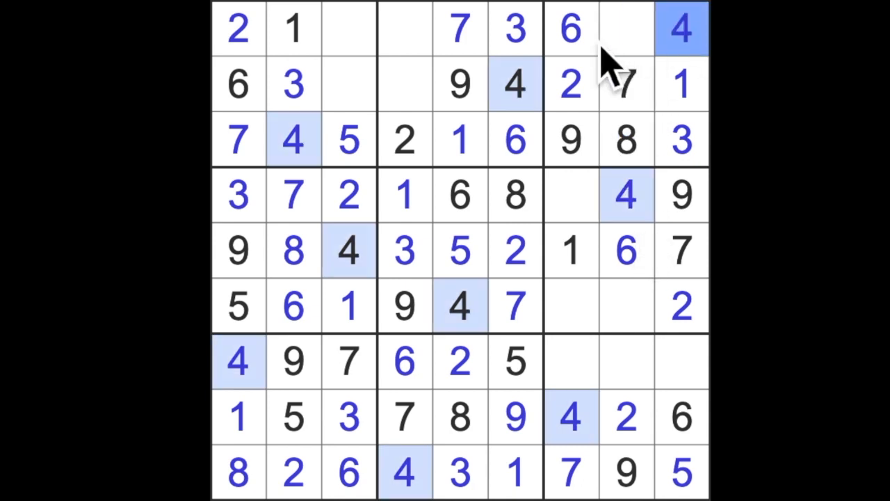
left_click(629, 28)
type("5")
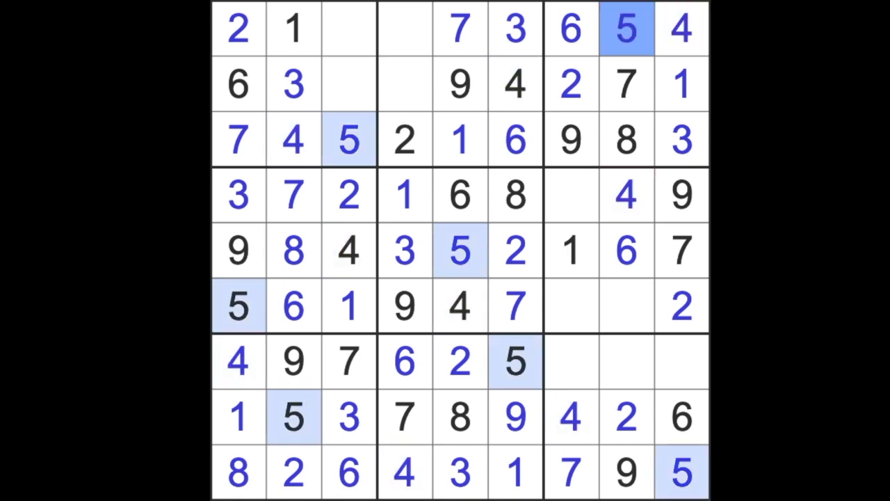
Fill the last empty cells, entering 8 in row 1 column 4 and 1 in row 7 column 8.
left_click(404, 83)
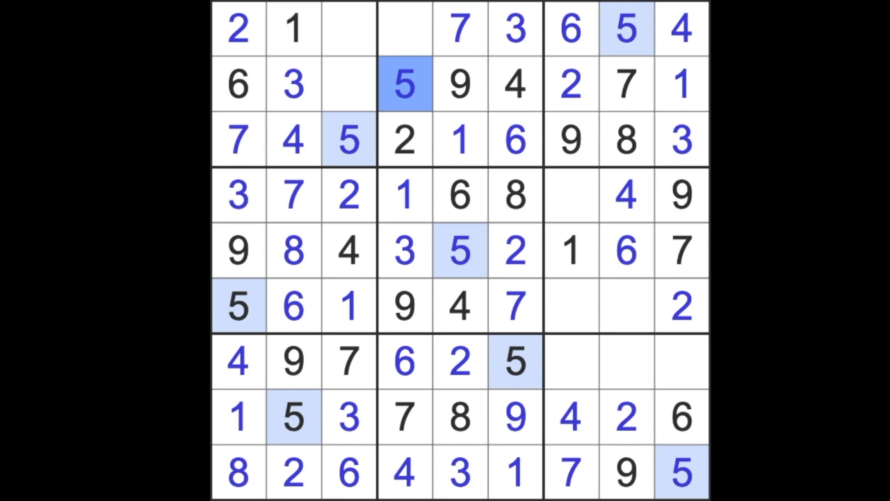
left_click(238, 306)
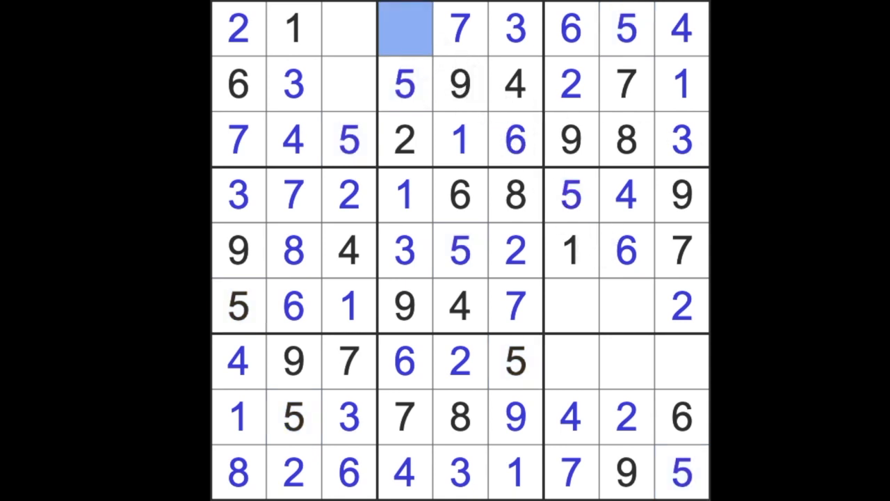
type("8")
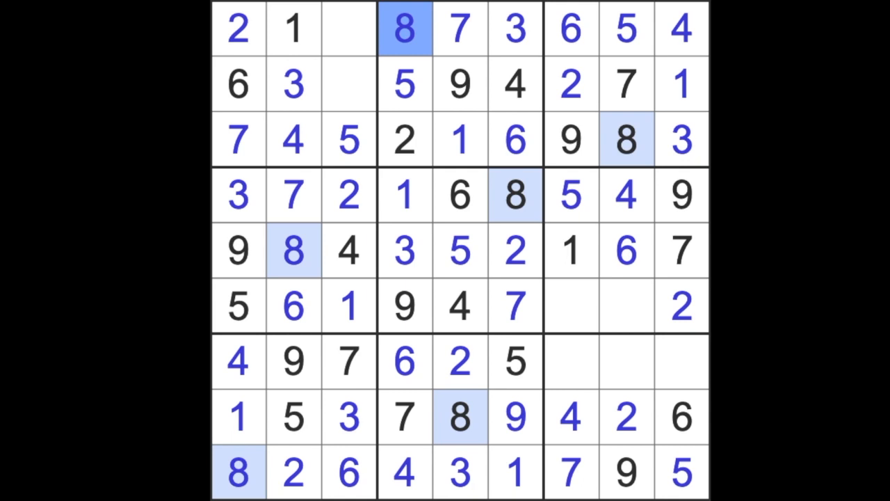
left_click(349, 83)
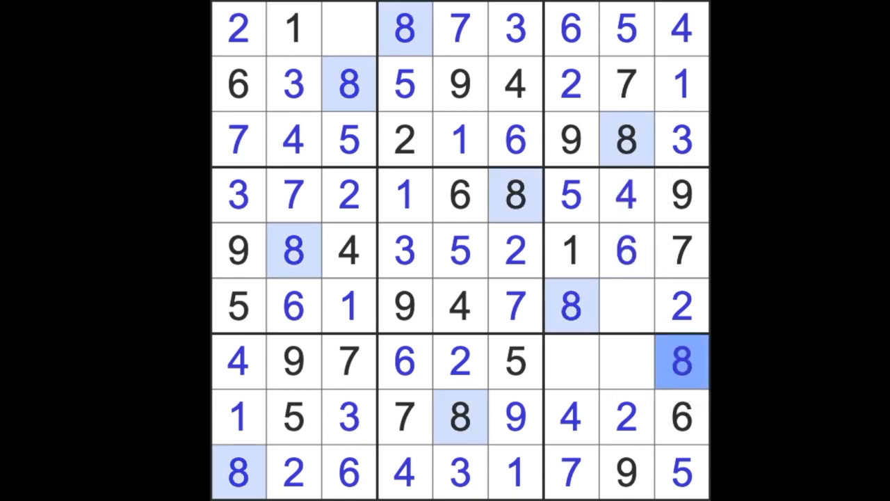
left_click(345, 31)
type("9")
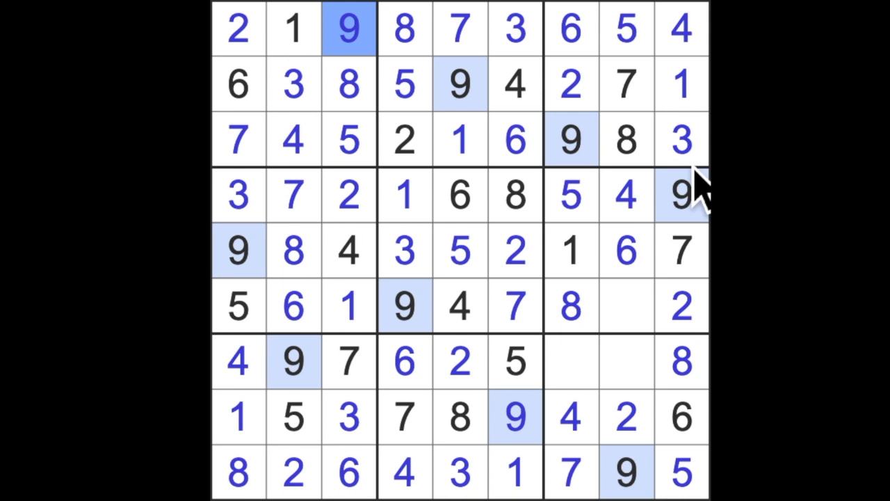
left_click(626, 306)
type("3")
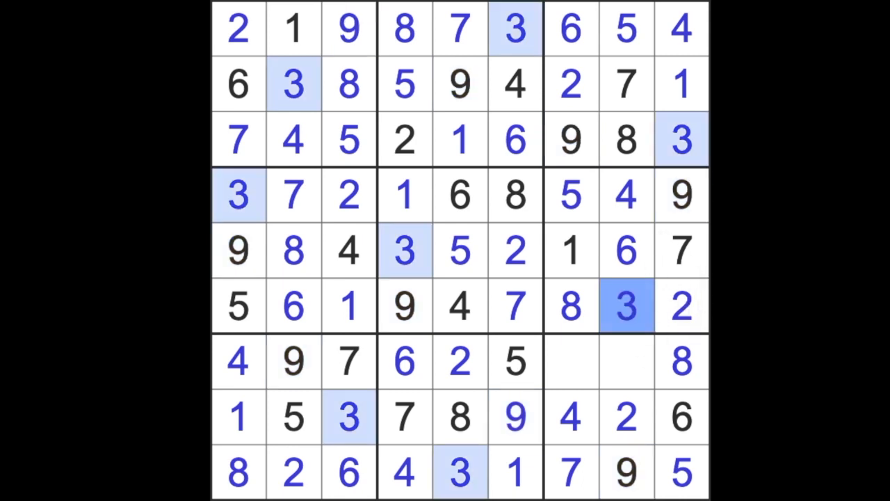
left_click(626, 363)
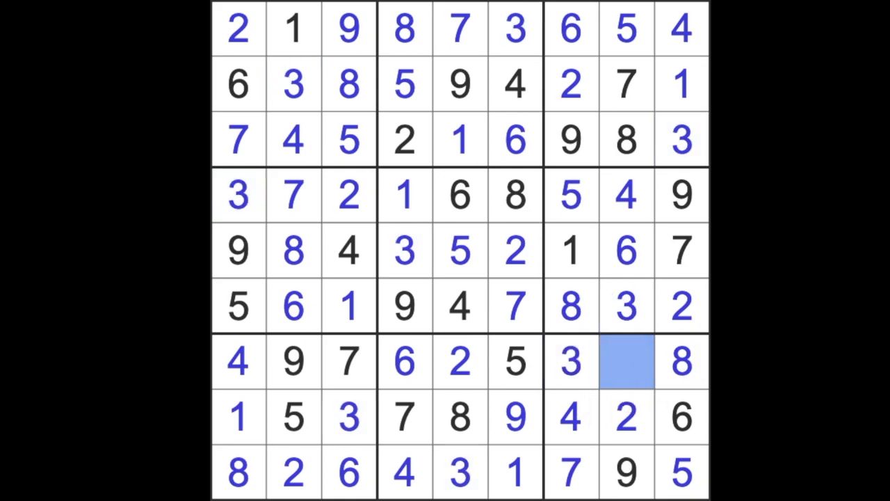
type("1")
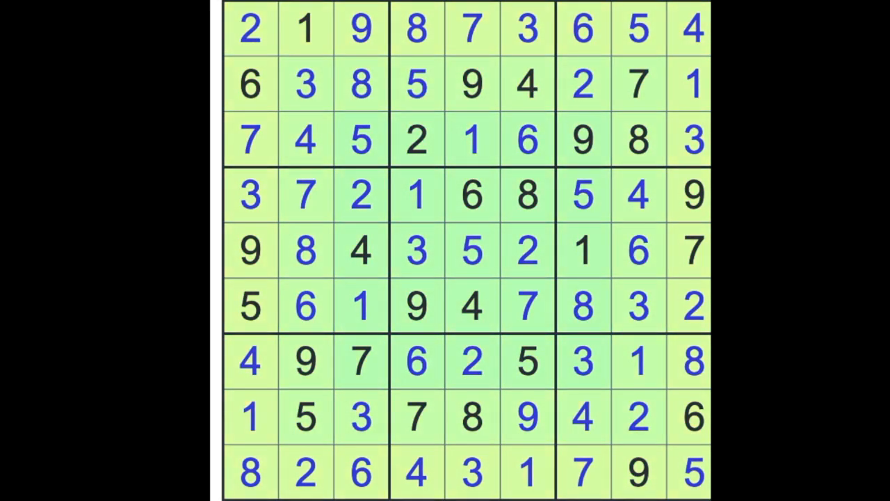